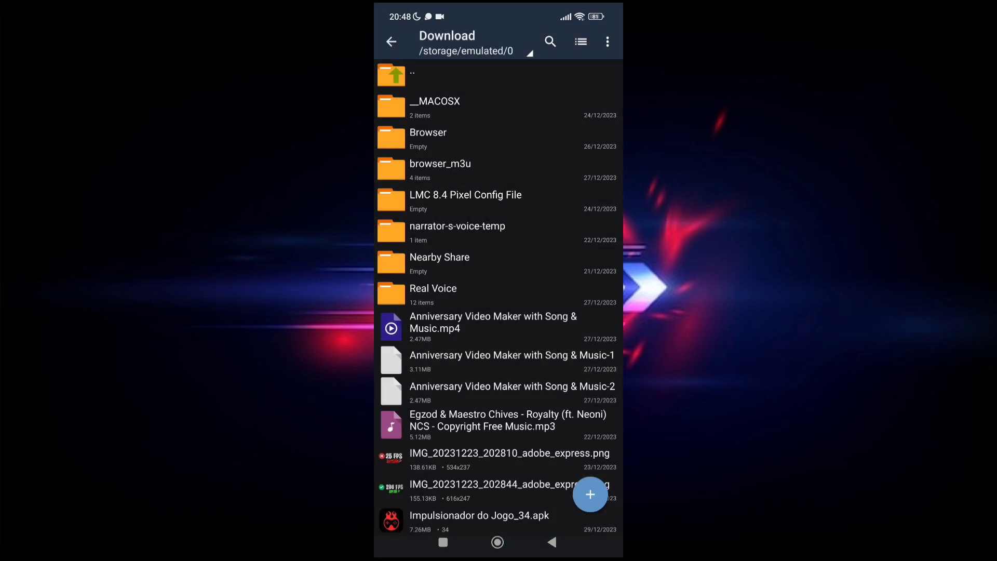
- Scroll down the Download folder to the Impulsionador do Jogo_34.apk file
{"action": "scroll", "scroll_direction": "down", "scroll_amount": 3}
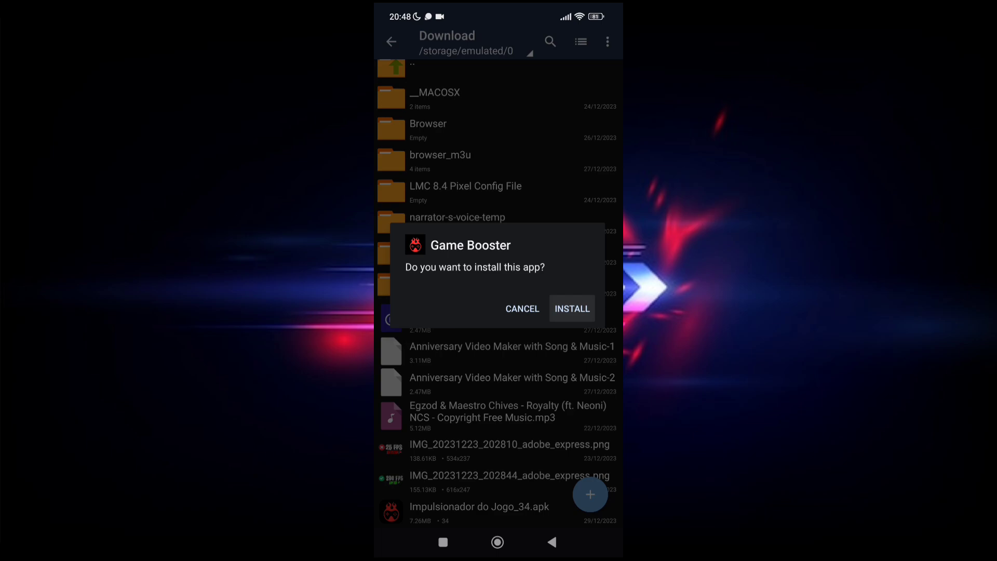
- Install the Game Booster APK and dismiss the completion screen
{"action": "left_click", "coordinate": [572, 309]}
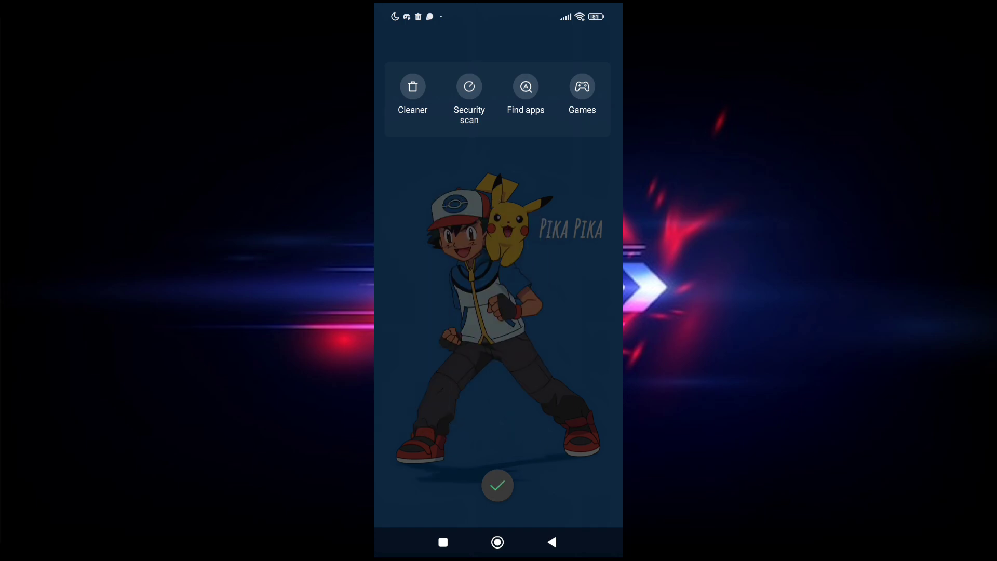
{"action": "left_click", "coordinate": [497, 484]}
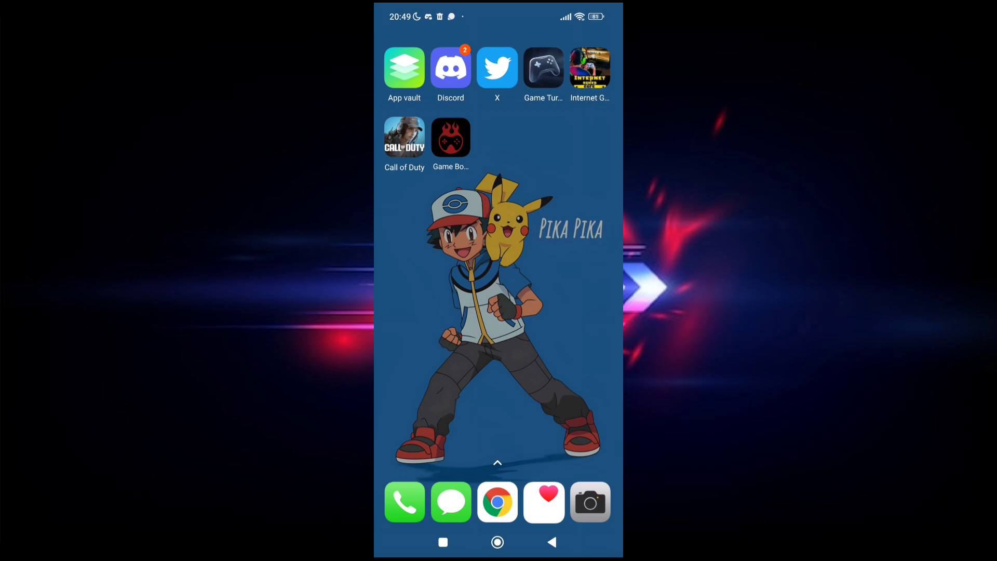
- Launch Game Booster and add Call of Duty and Roblox from the Only Games list
{"action": "left_click", "coordinate": [450, 137]}
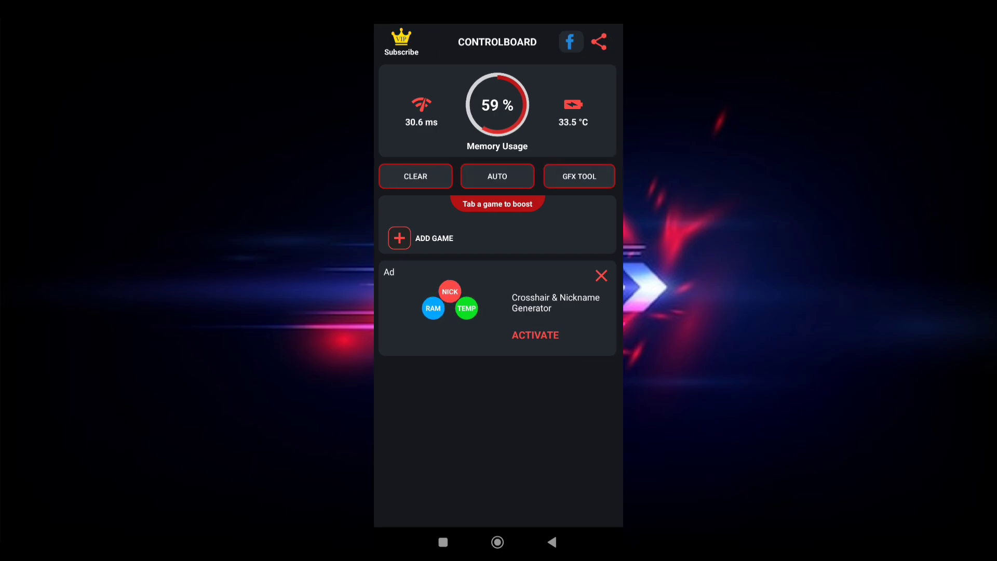
{"action": "left_click", "coordinate": [422, 238]}
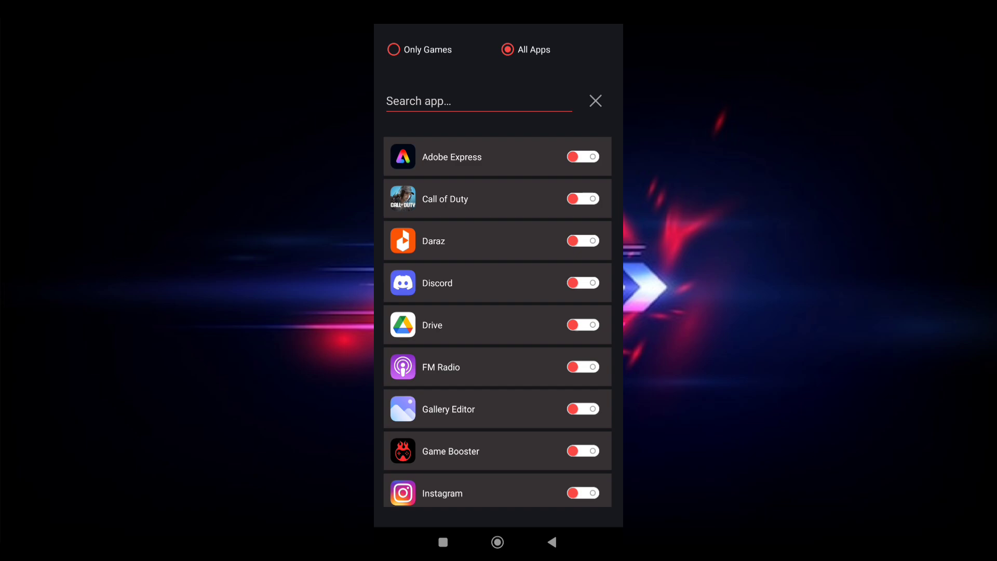
{"action": "left_click", "coordinate": [583, 198]}
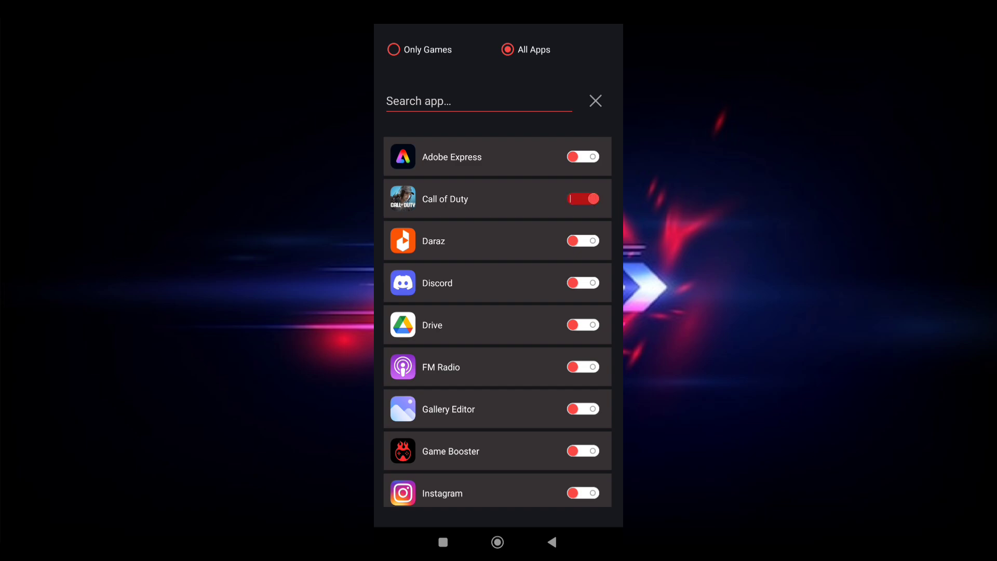
{"action": "left_click", "coordinate": [393, 49]}
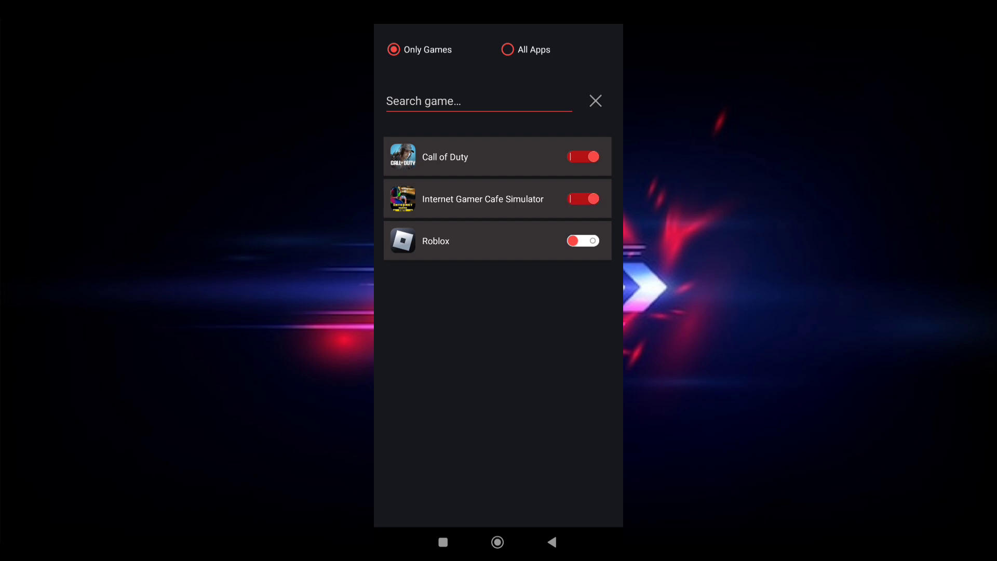
{"action": "left_click", "coordinate": [583, 240]}
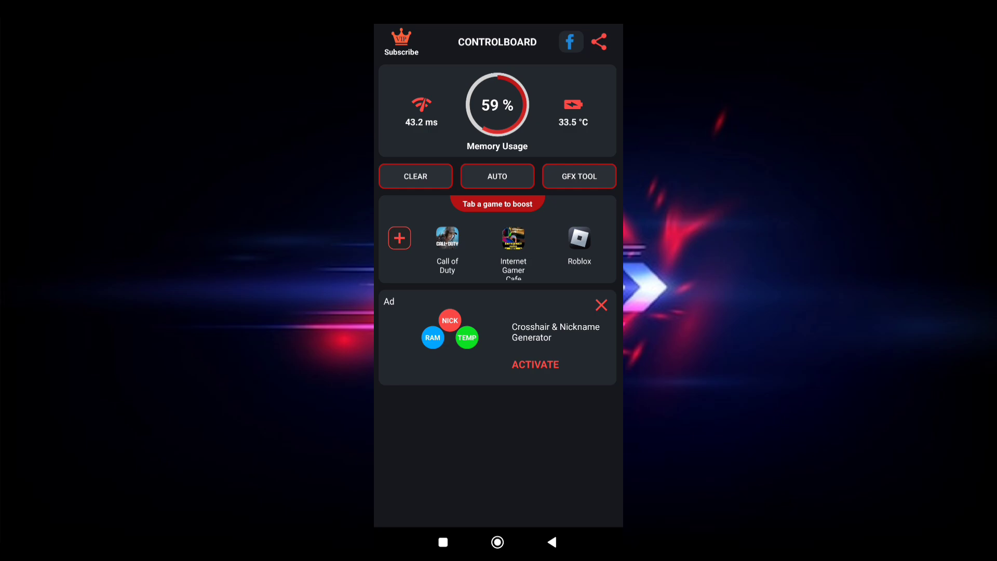
- Apply GFX settings: 144 fps, Ultra HD graphics and 2560 resolution
{"action": "left_click", "coordinate": [579, 176]}
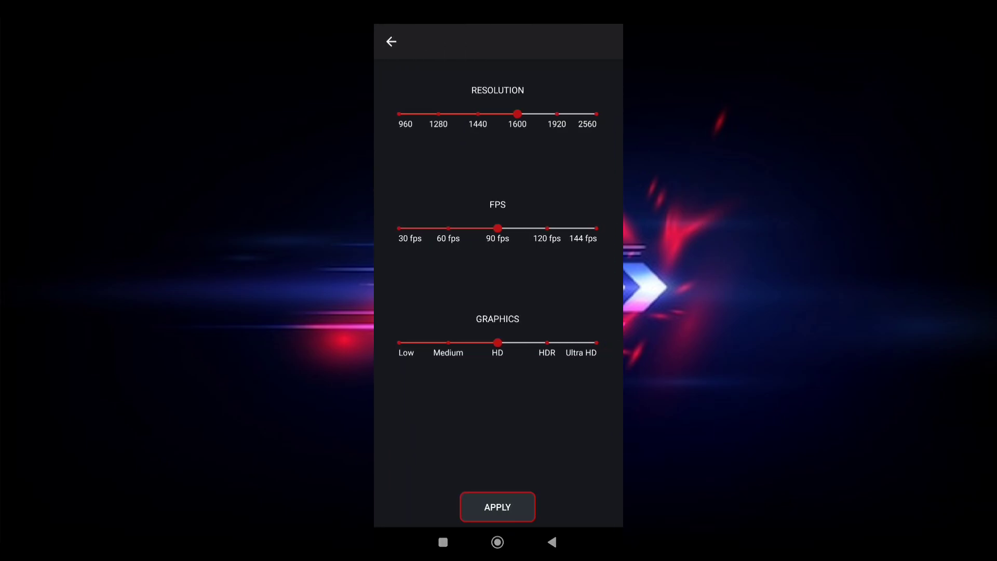
{"action": "left_click_drag", "start_coordinate": [498, 228], "coordinate": [594, 228]}
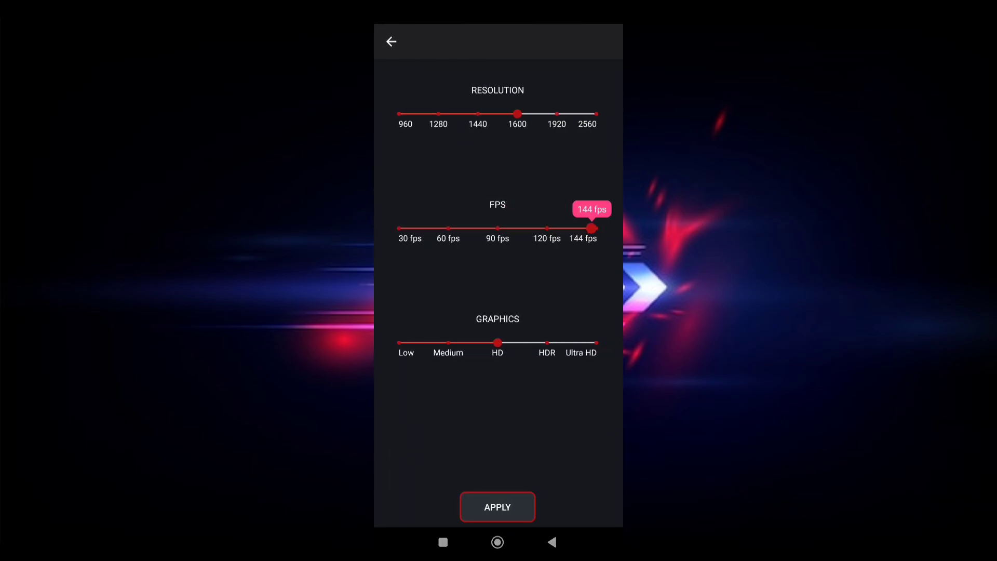
{"action": "left_click_drag", "start_coordinate": [498, 342], "coordinate": [596, 342]}
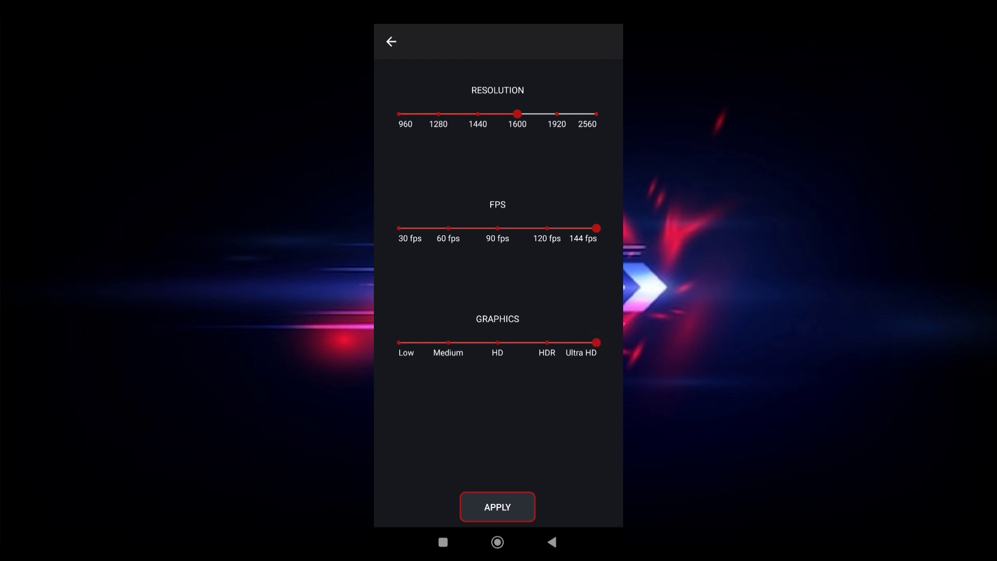
{"action": "left_click_drag", "start_coordinate": [517, 114], "coordinate": [596, 114]}
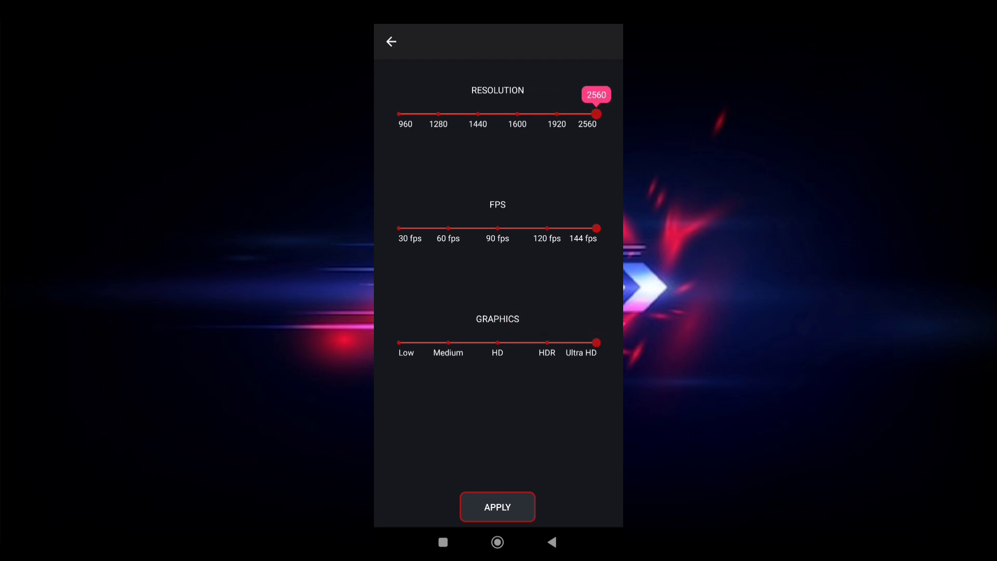
{"action": "left_click", "coordinate": [497, 507]}
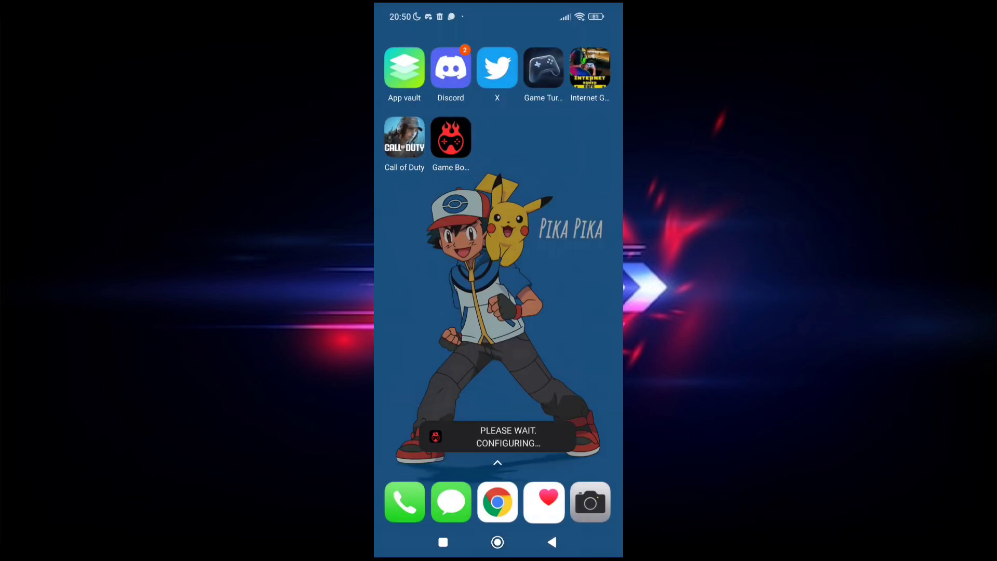
- Reopen Game Booster, leave the premium page and return to the control board
{"action": "left_click", "coordinate": [451, 137]}
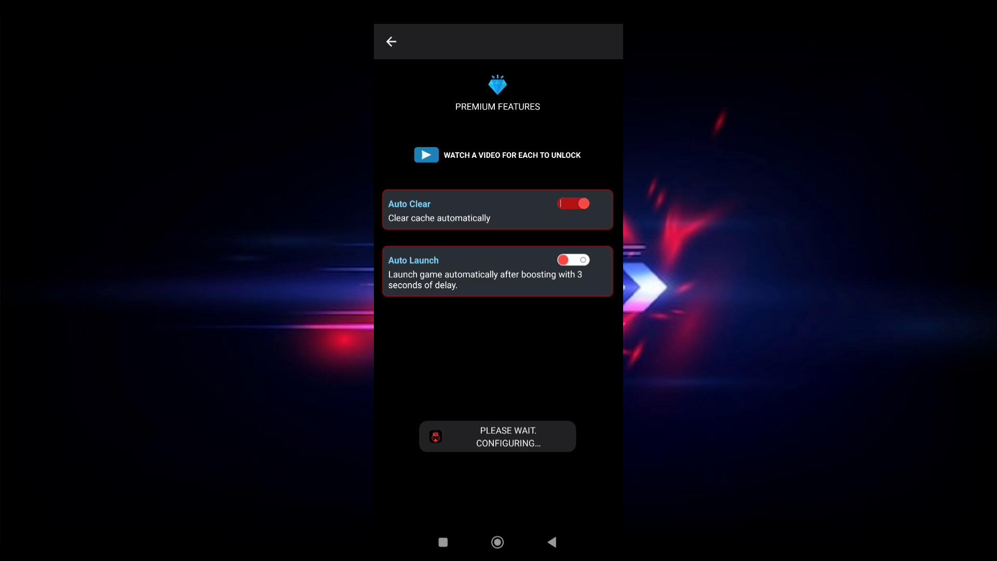
{"action": "left_click", "coordinate": [390, 42]}
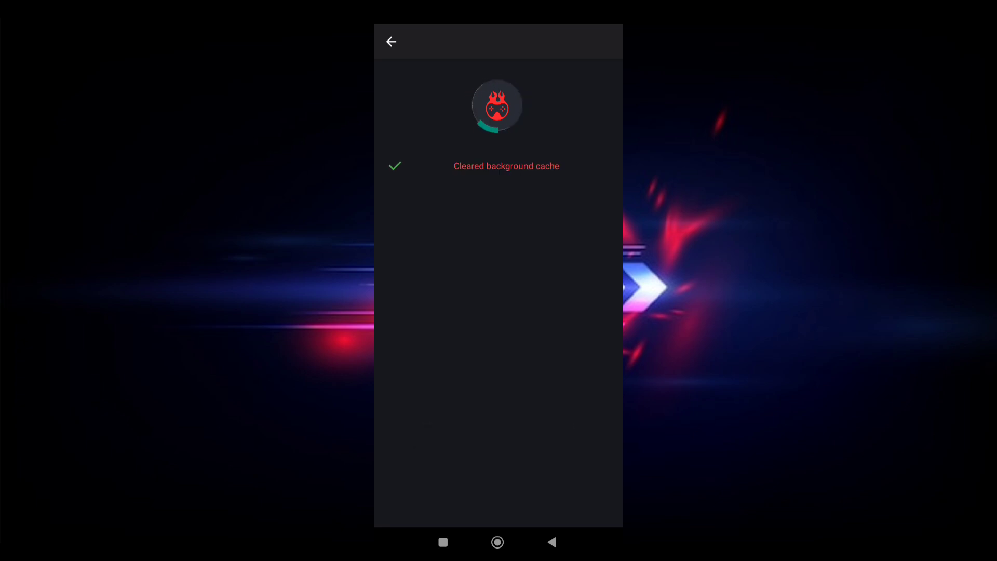
{"action": "left_click", "coordinate": [395, 42]}
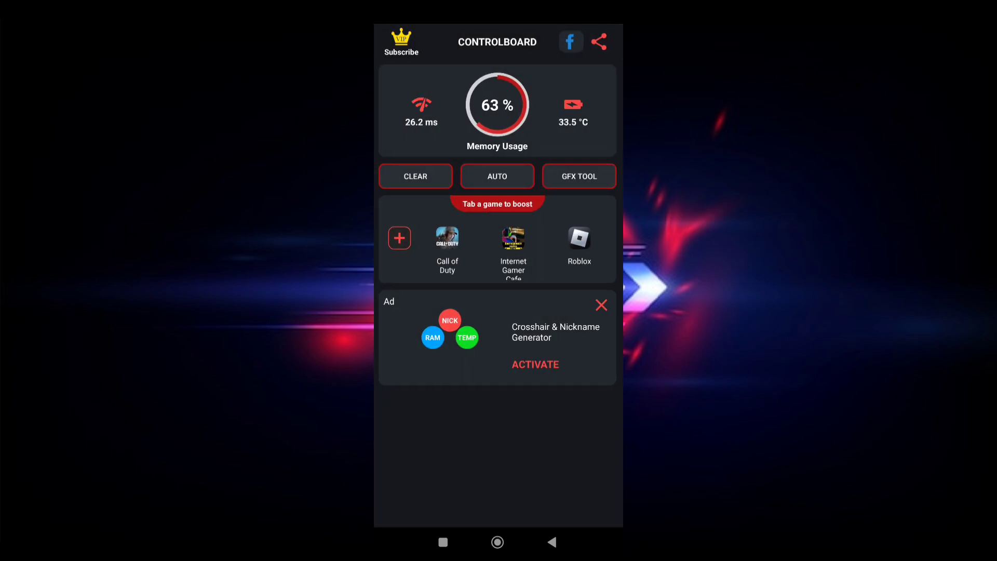